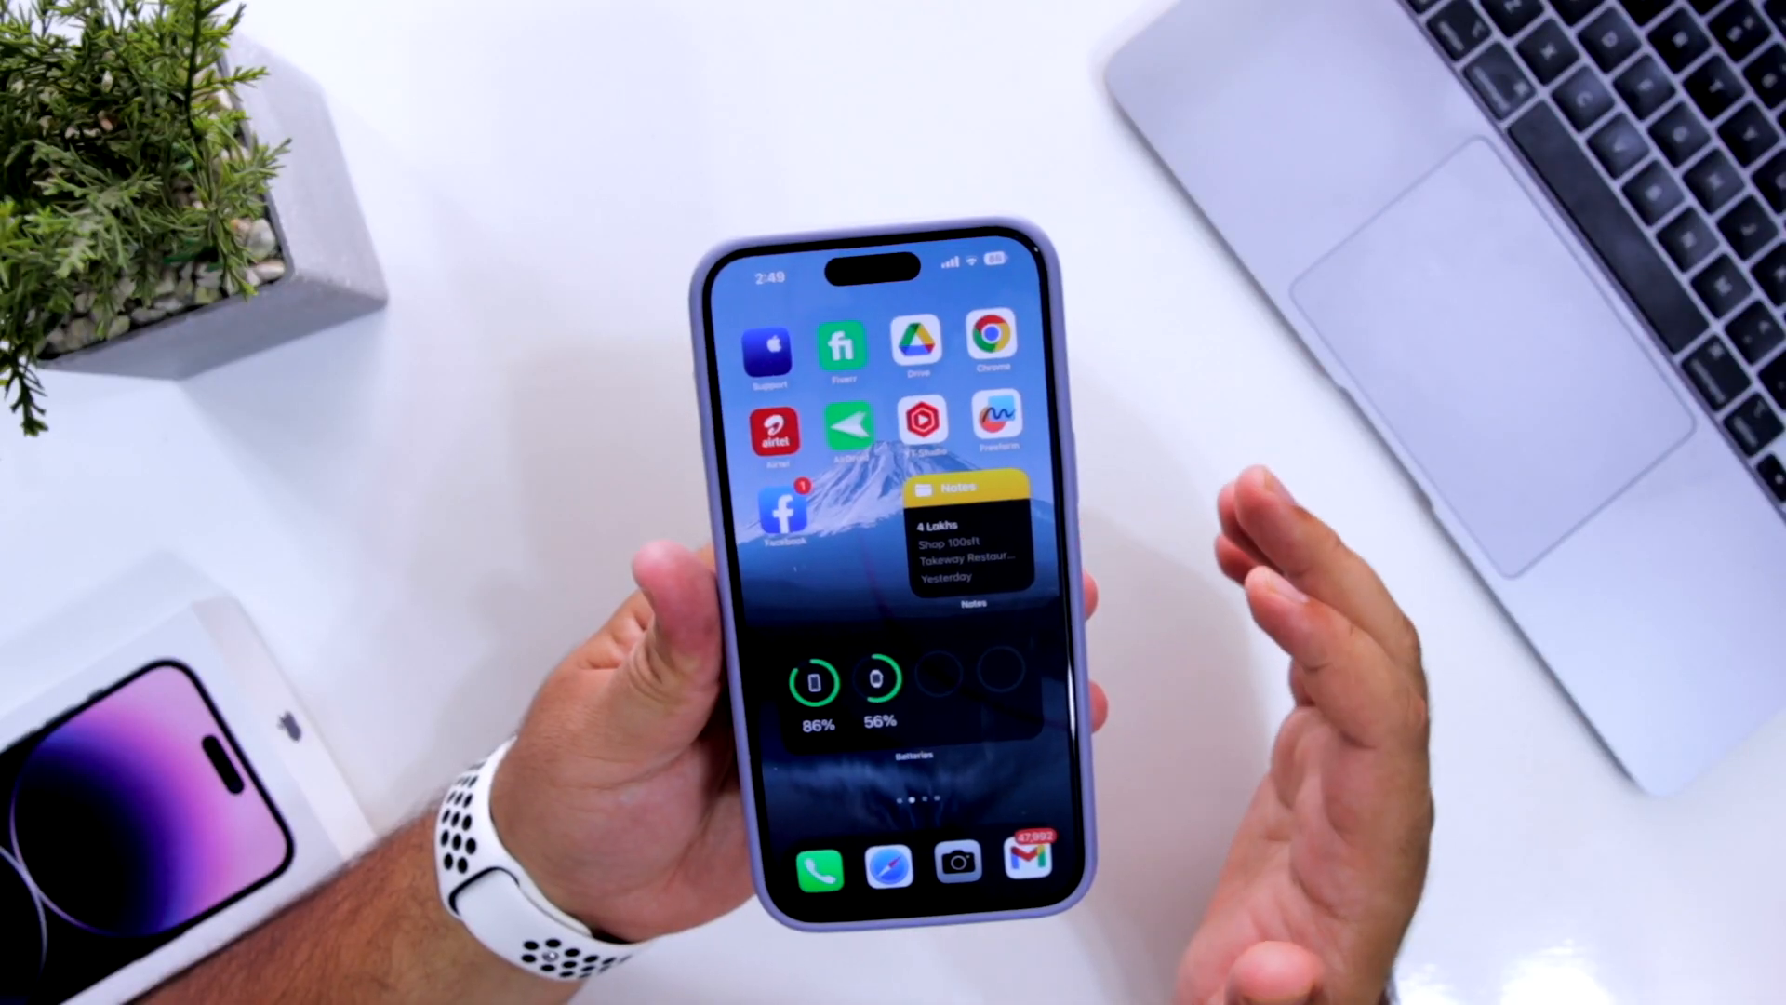
Step: Launch the Facebook app from the home screen to reach its Menu screen
left_click(778, 512)
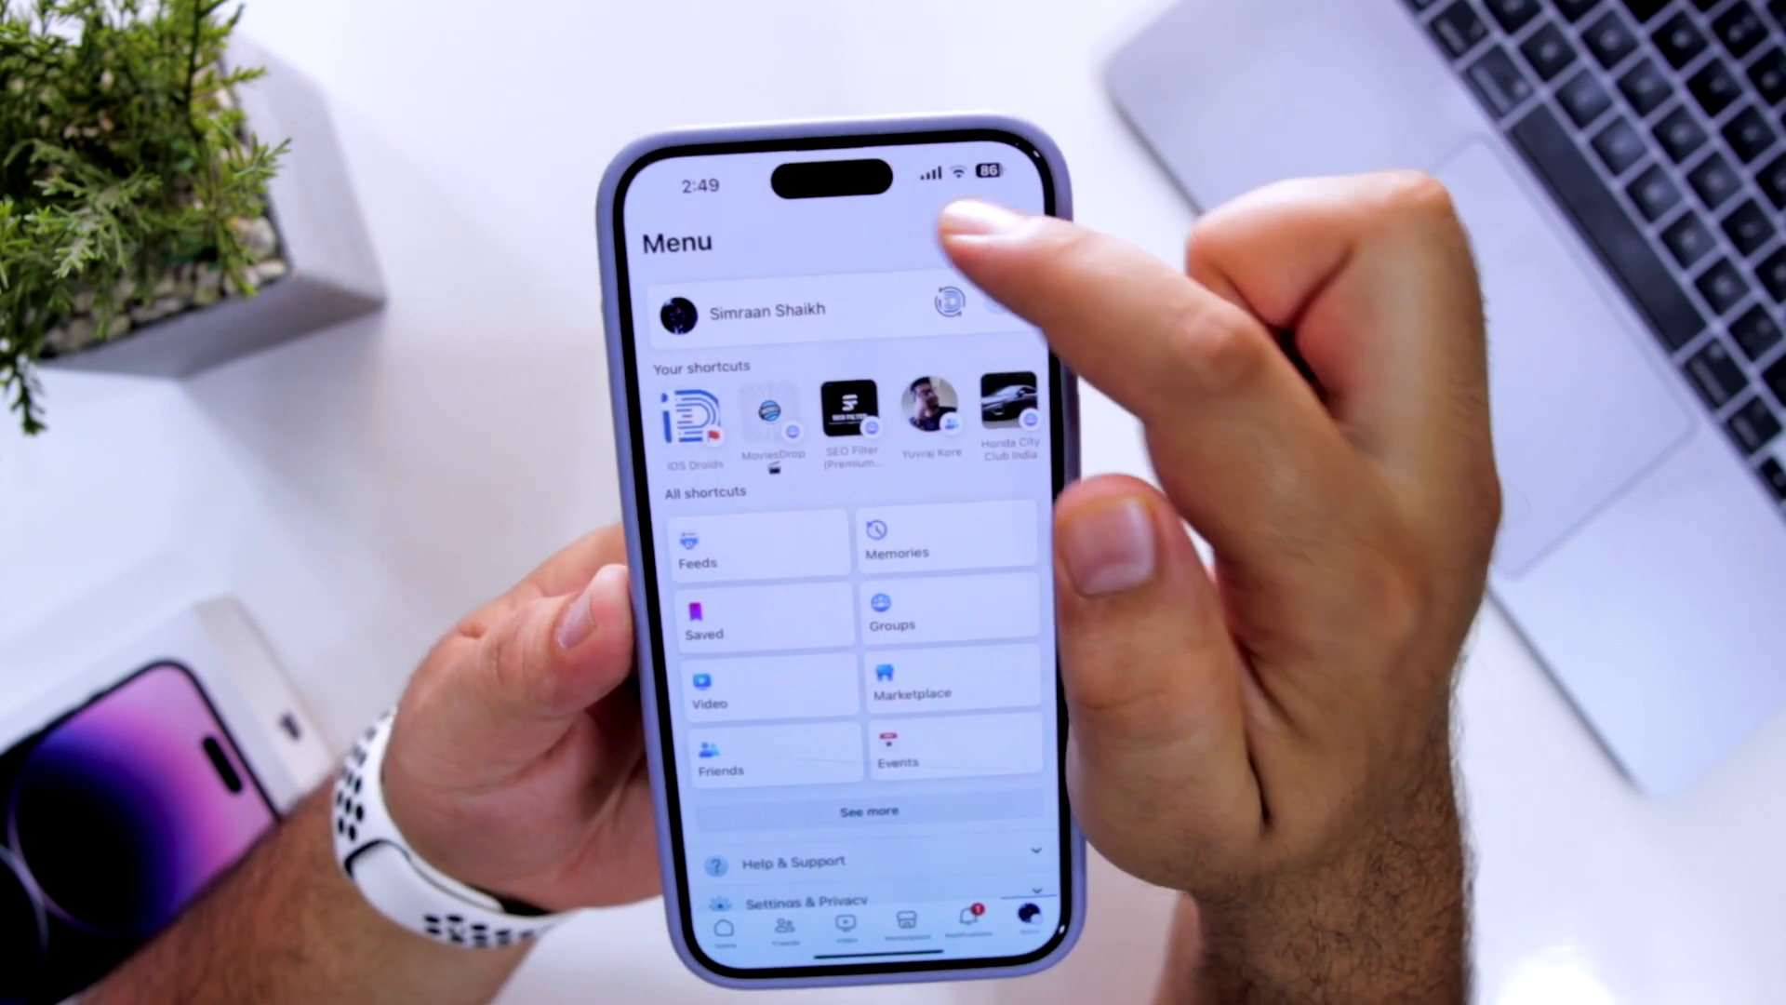
Step: Search Settings & privacy for "deactivate" and go to the Personal details page
left_click(809, 901)
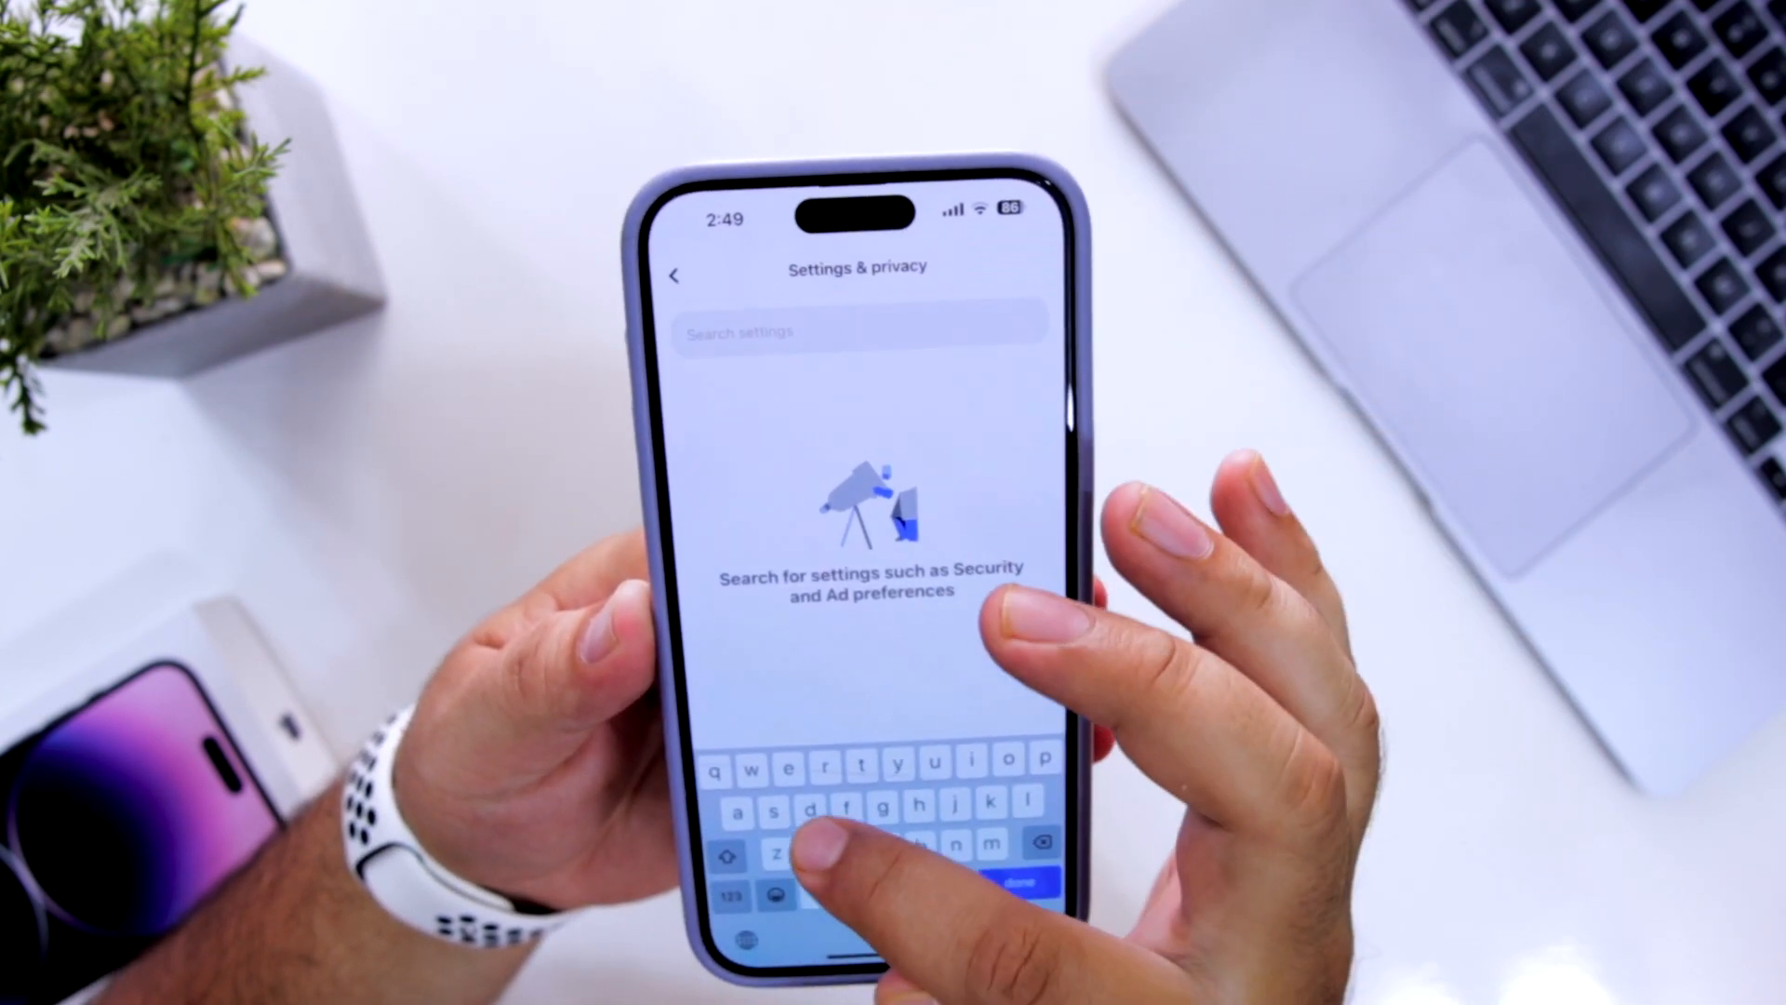
type("deactivate")
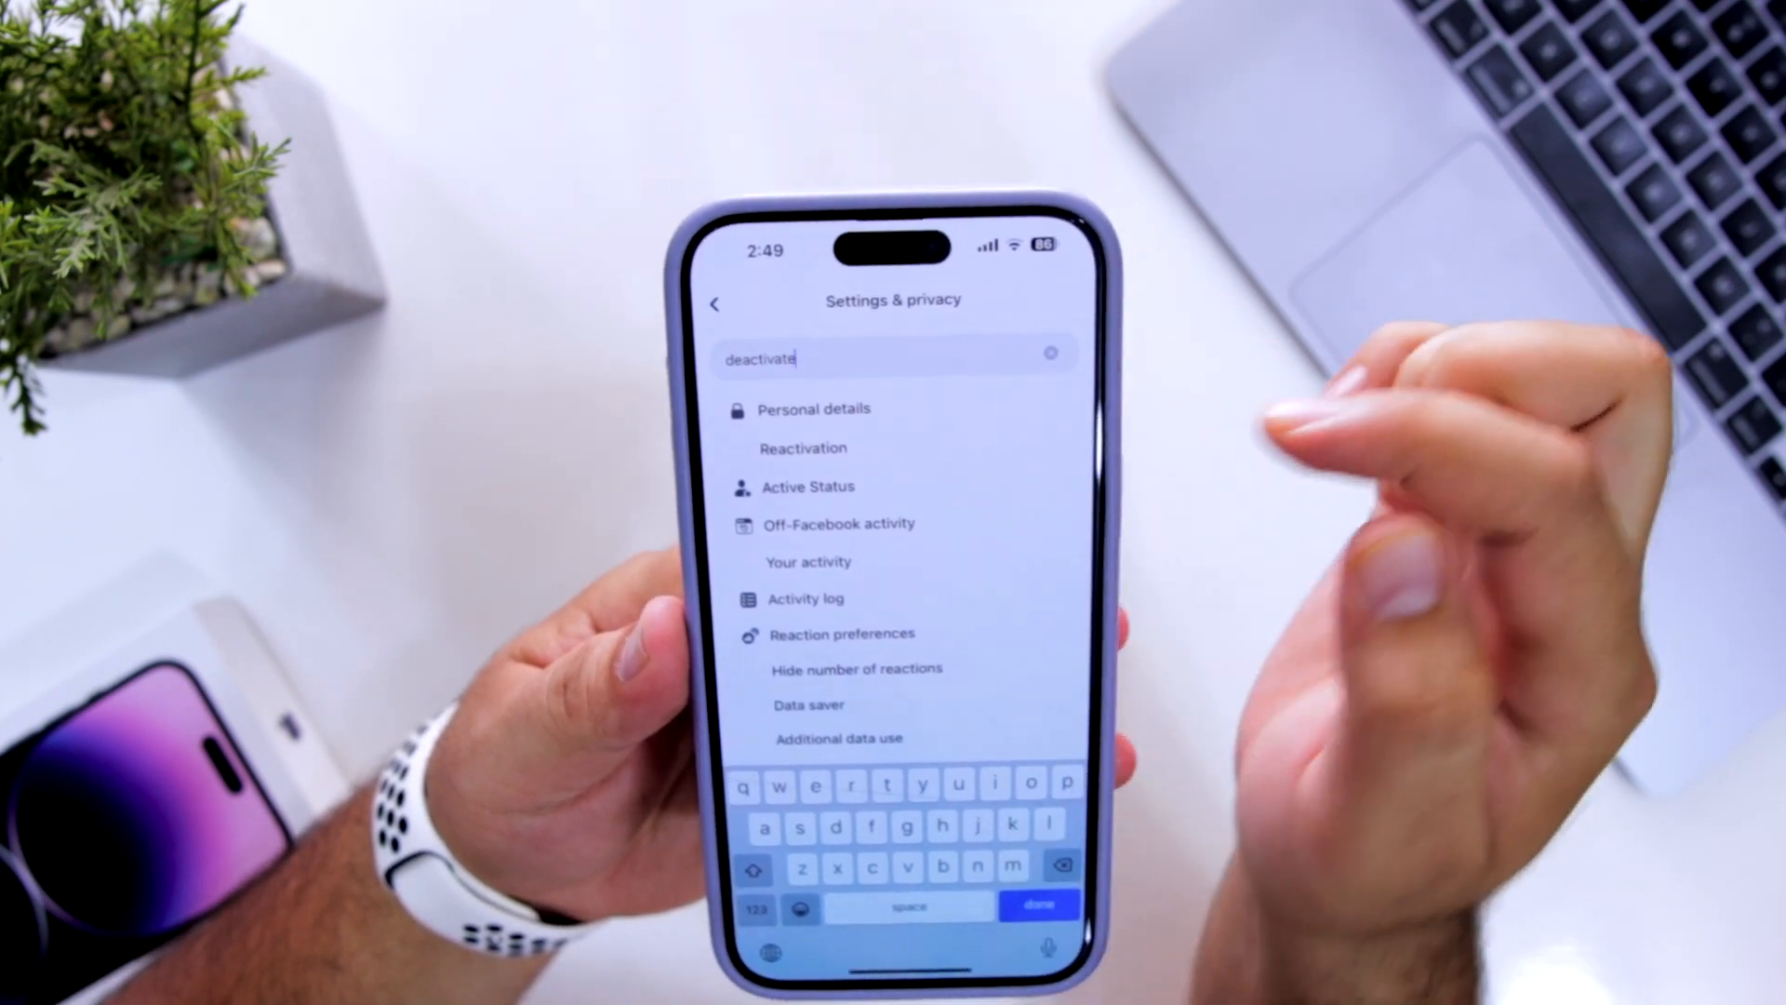
left_click(813, 410)
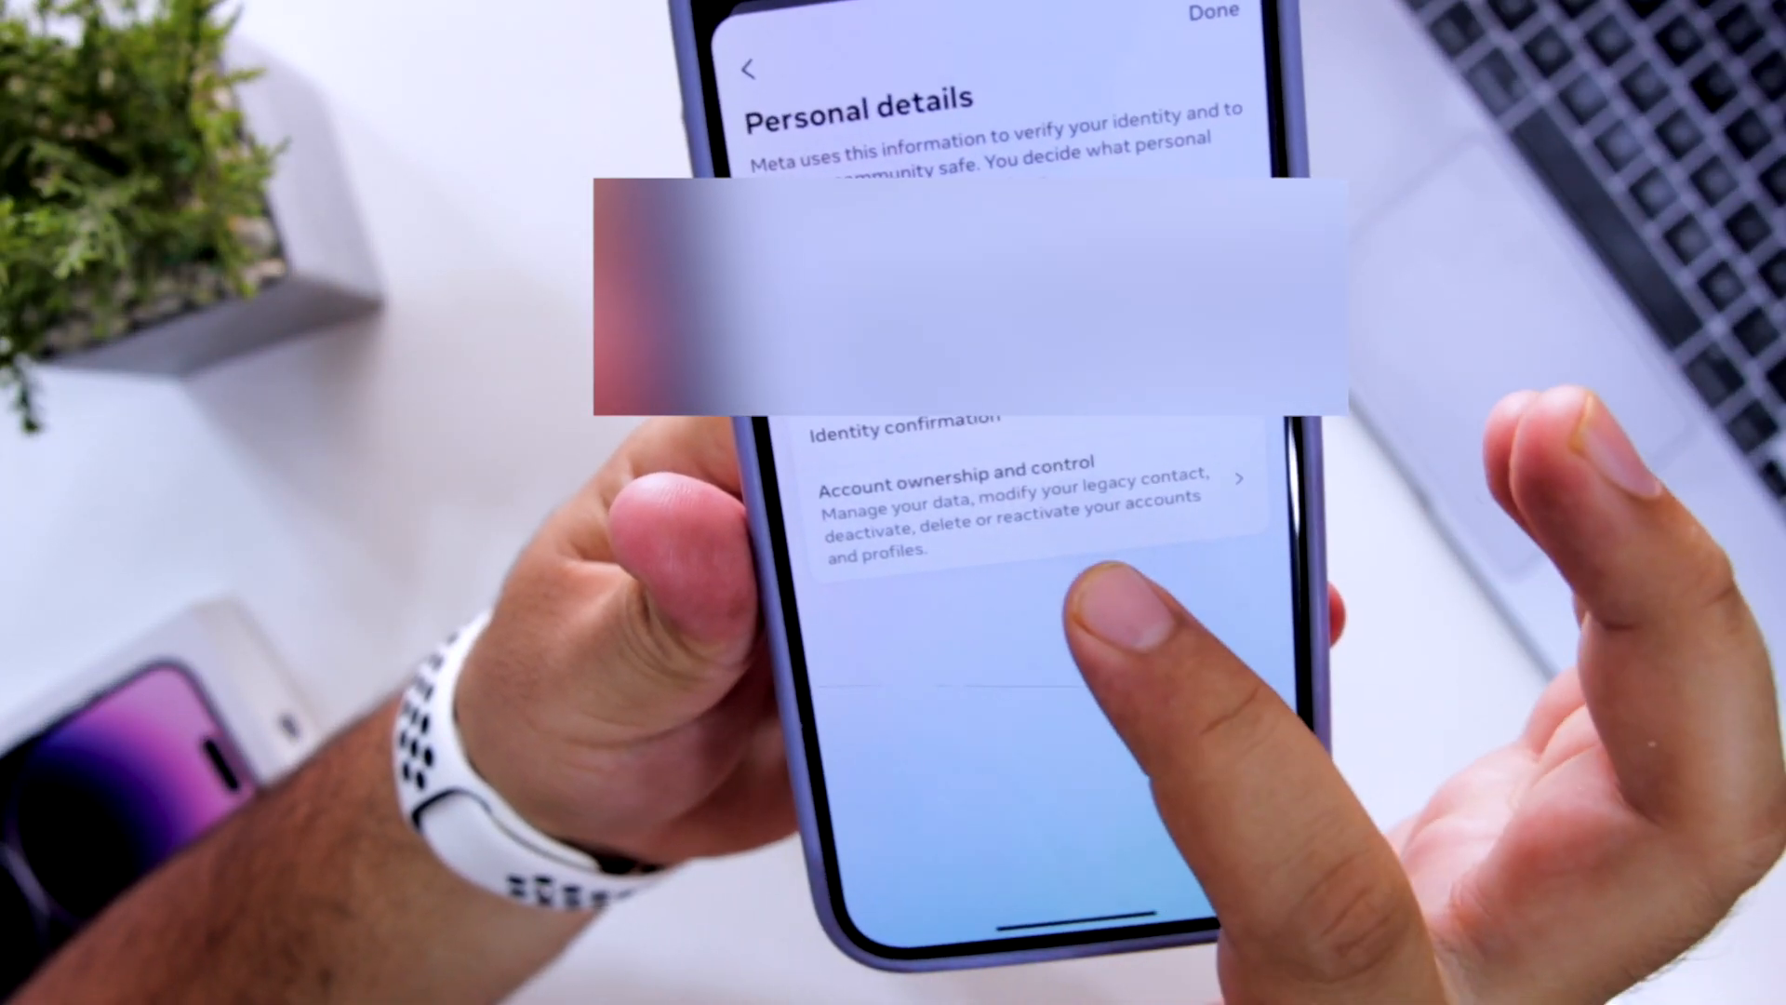
Step: Reach Deactivation or deletion under Account ownership and control for the Facebook profile
left_click(1014, 478)
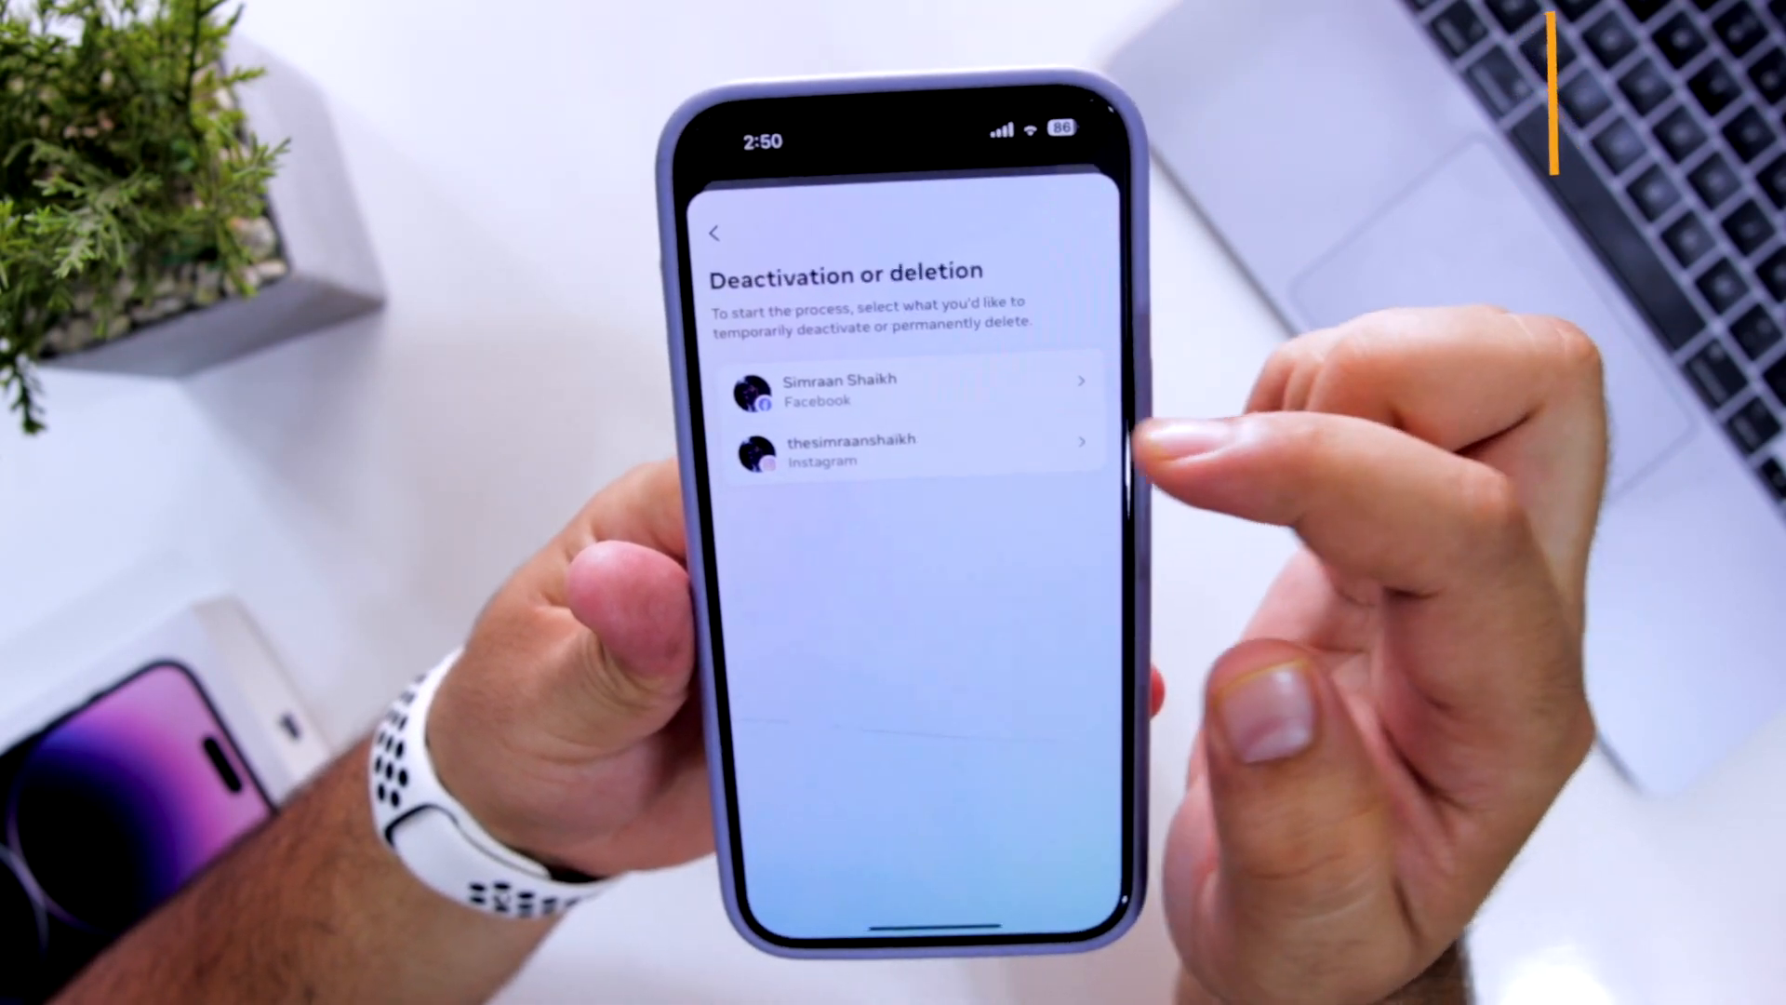
left_click(912, 389)
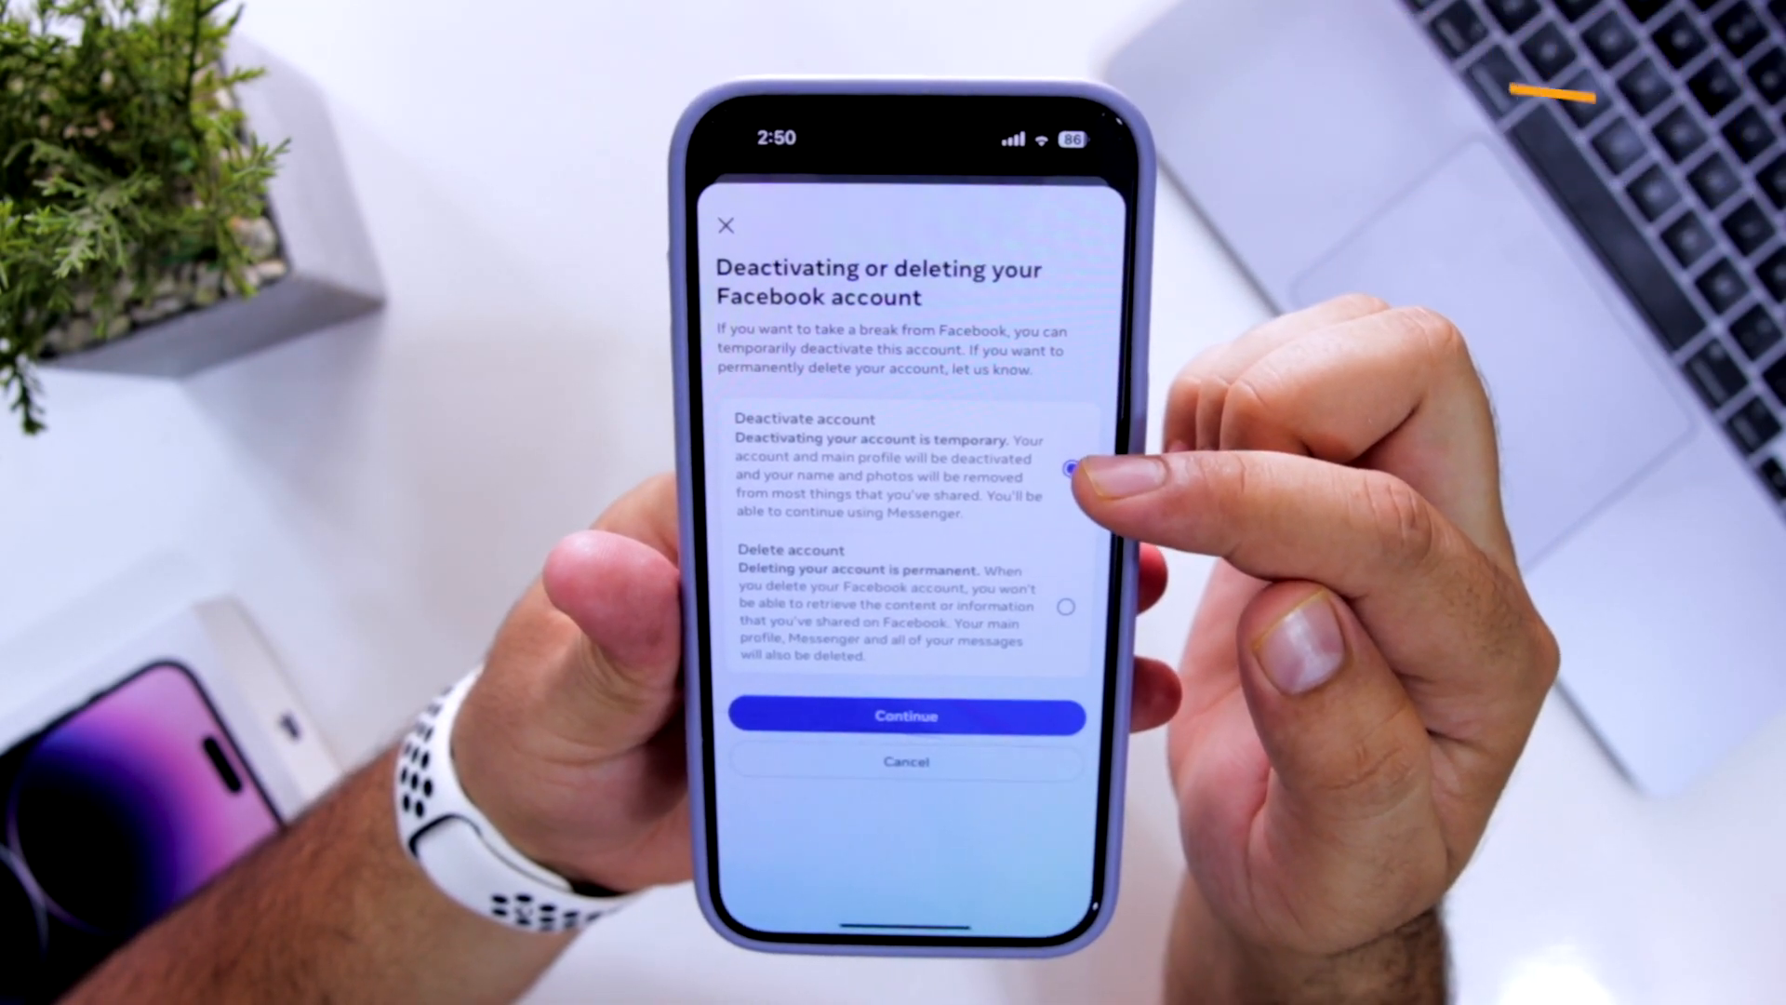
Step: Choose Deactivate account and continue past the managed Pages list to the password prompt
left_click(1065, 467)
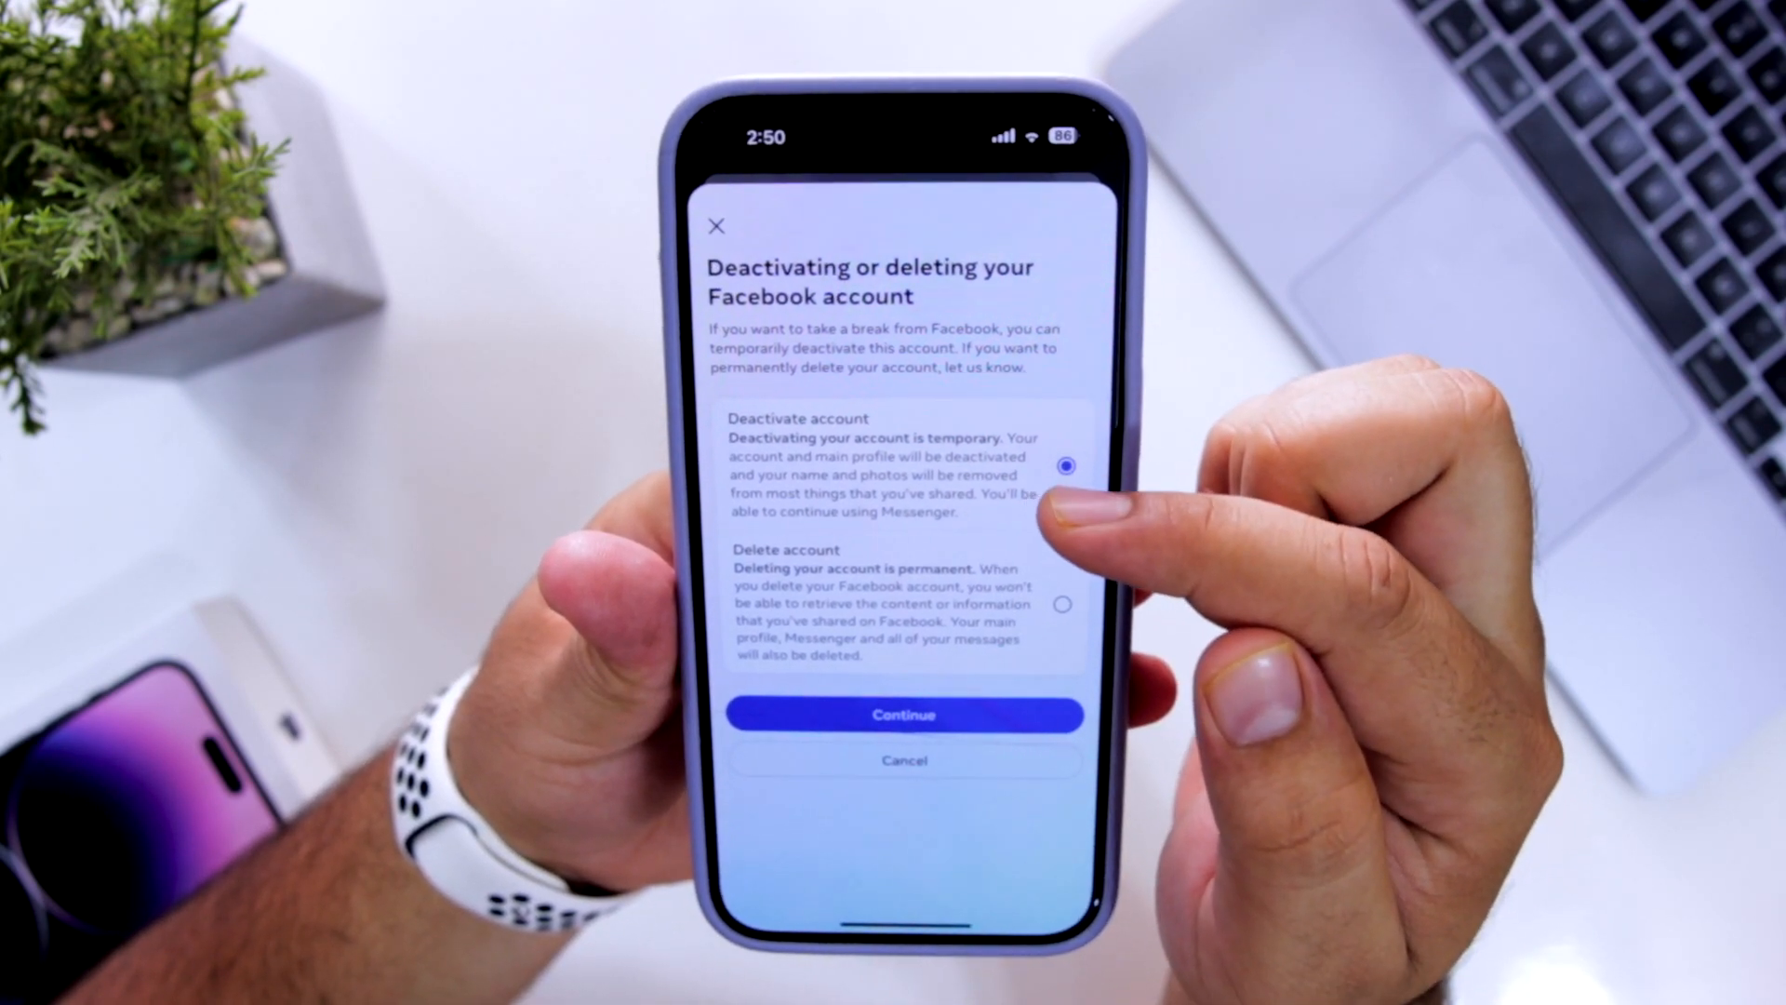
left_click(905, 714)
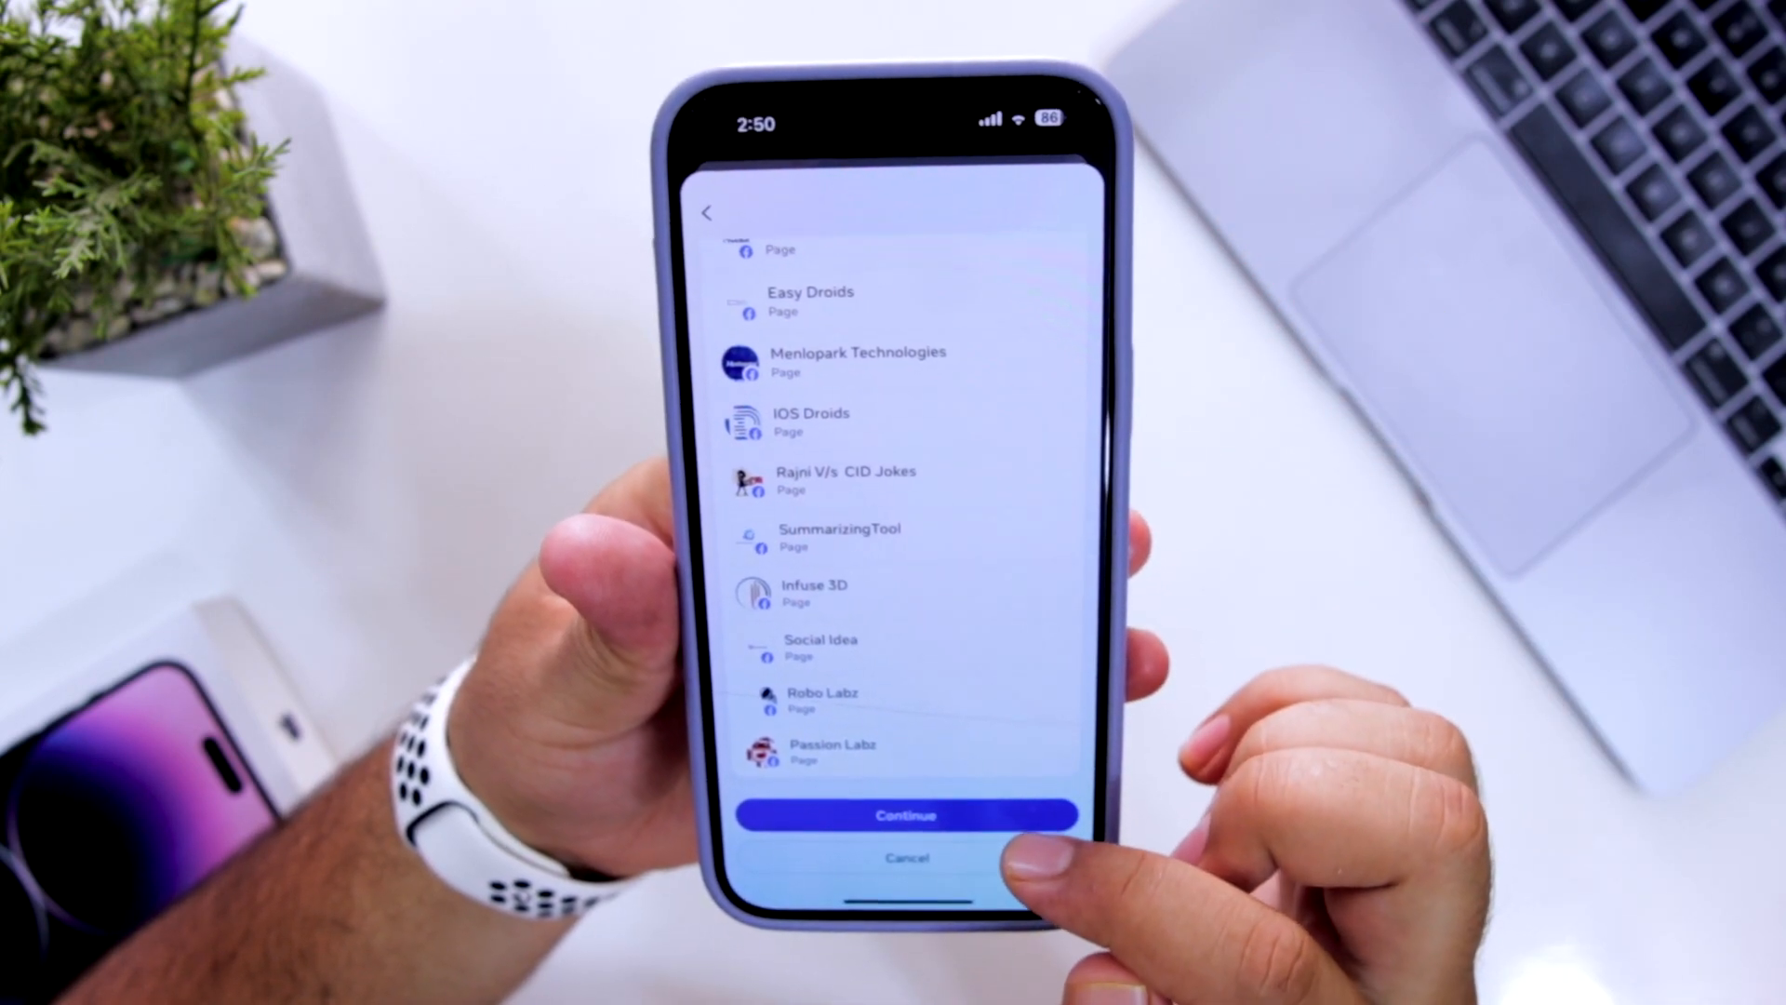
left_click(906, 815)
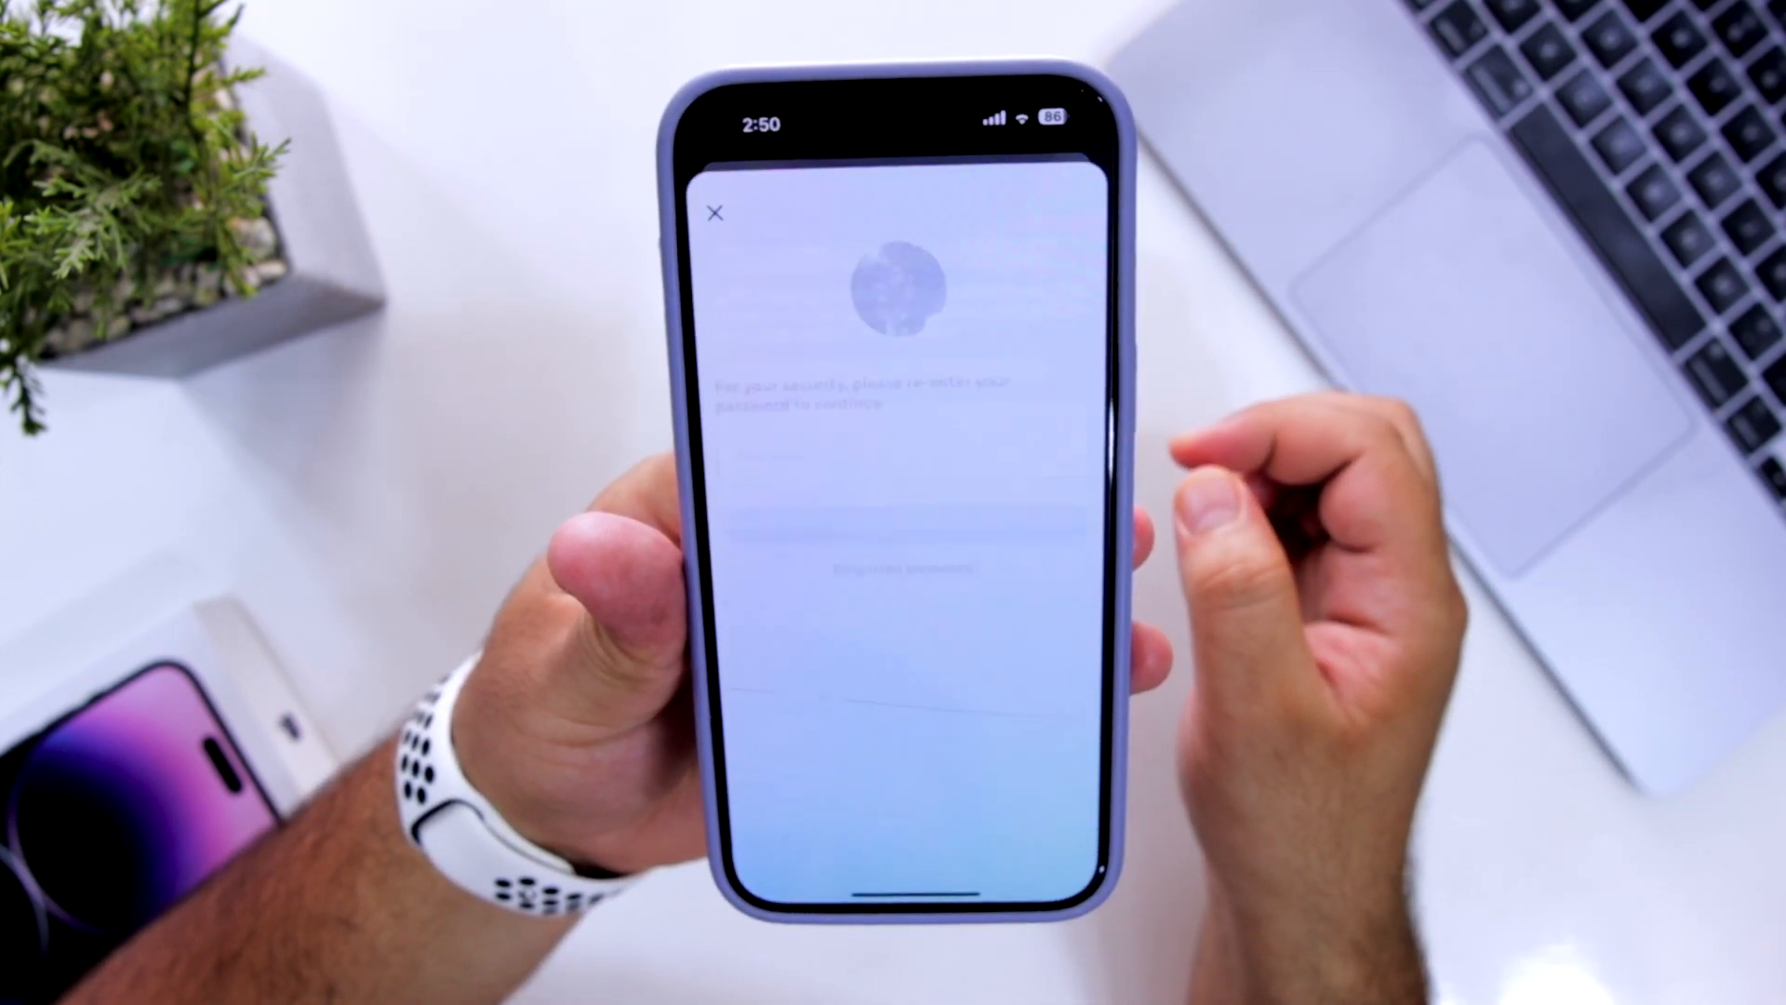
Step: Confirm the password and give "This is temporary. I'll be back." as the reason
left_click(900, 444)
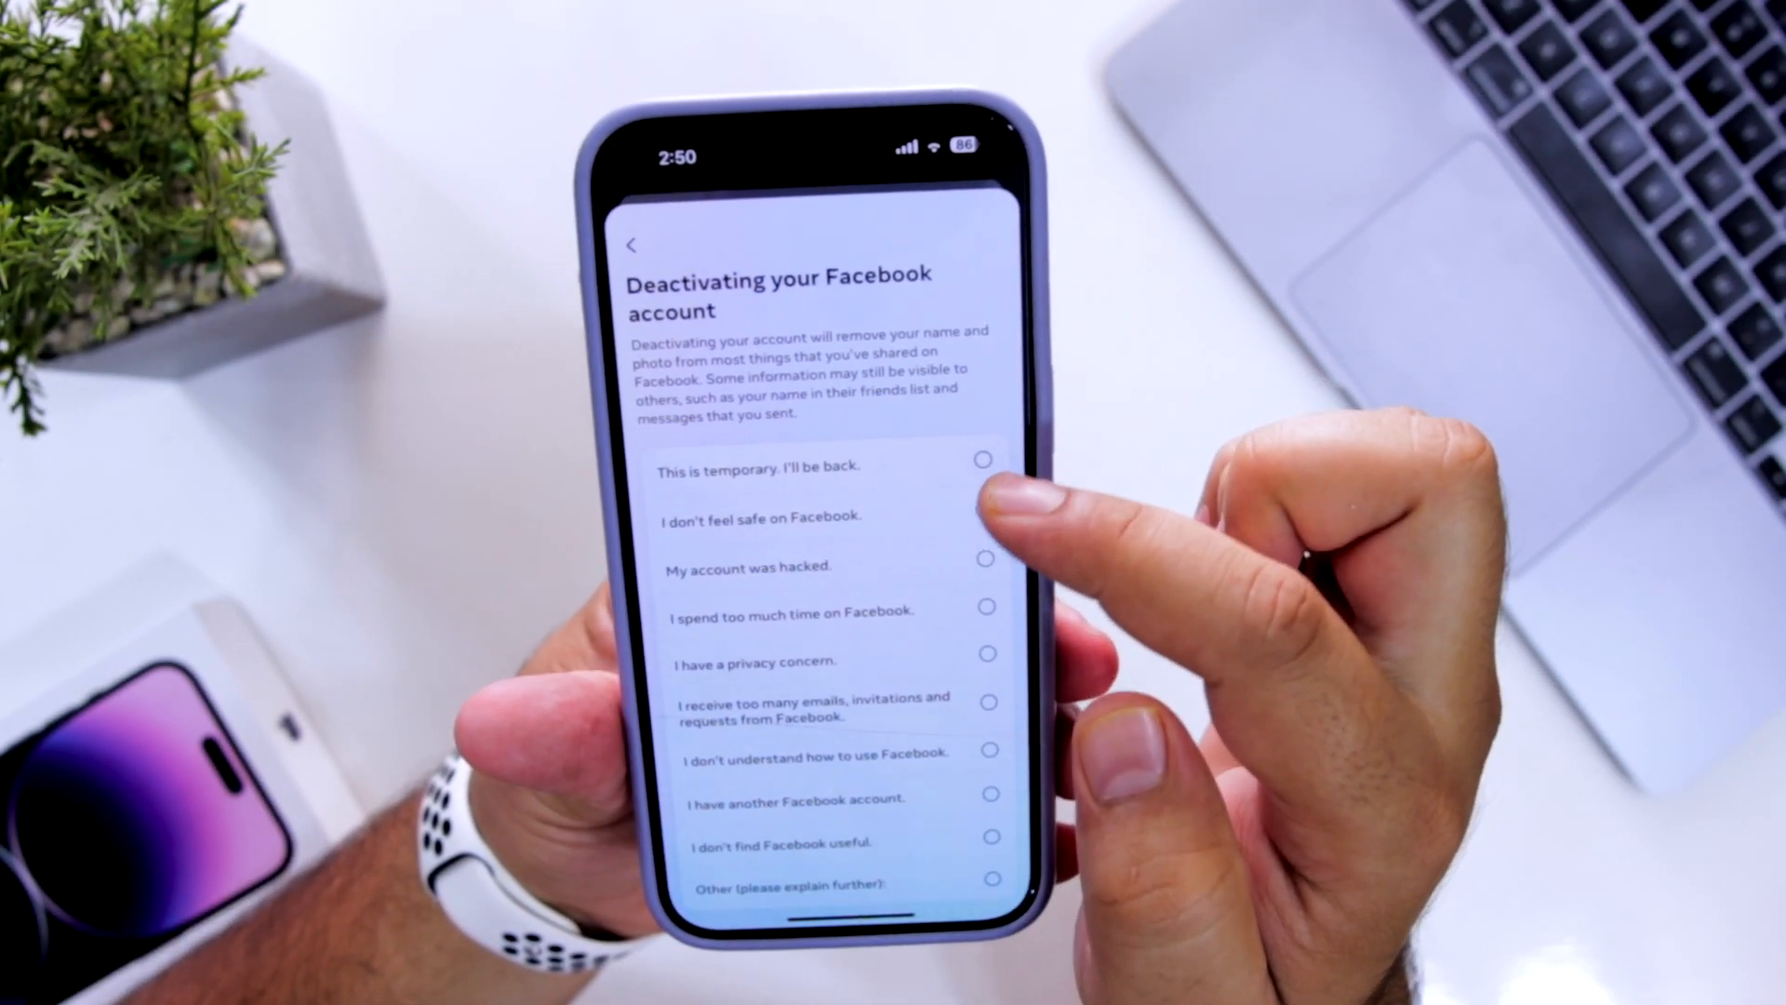
left_click(982, 459)
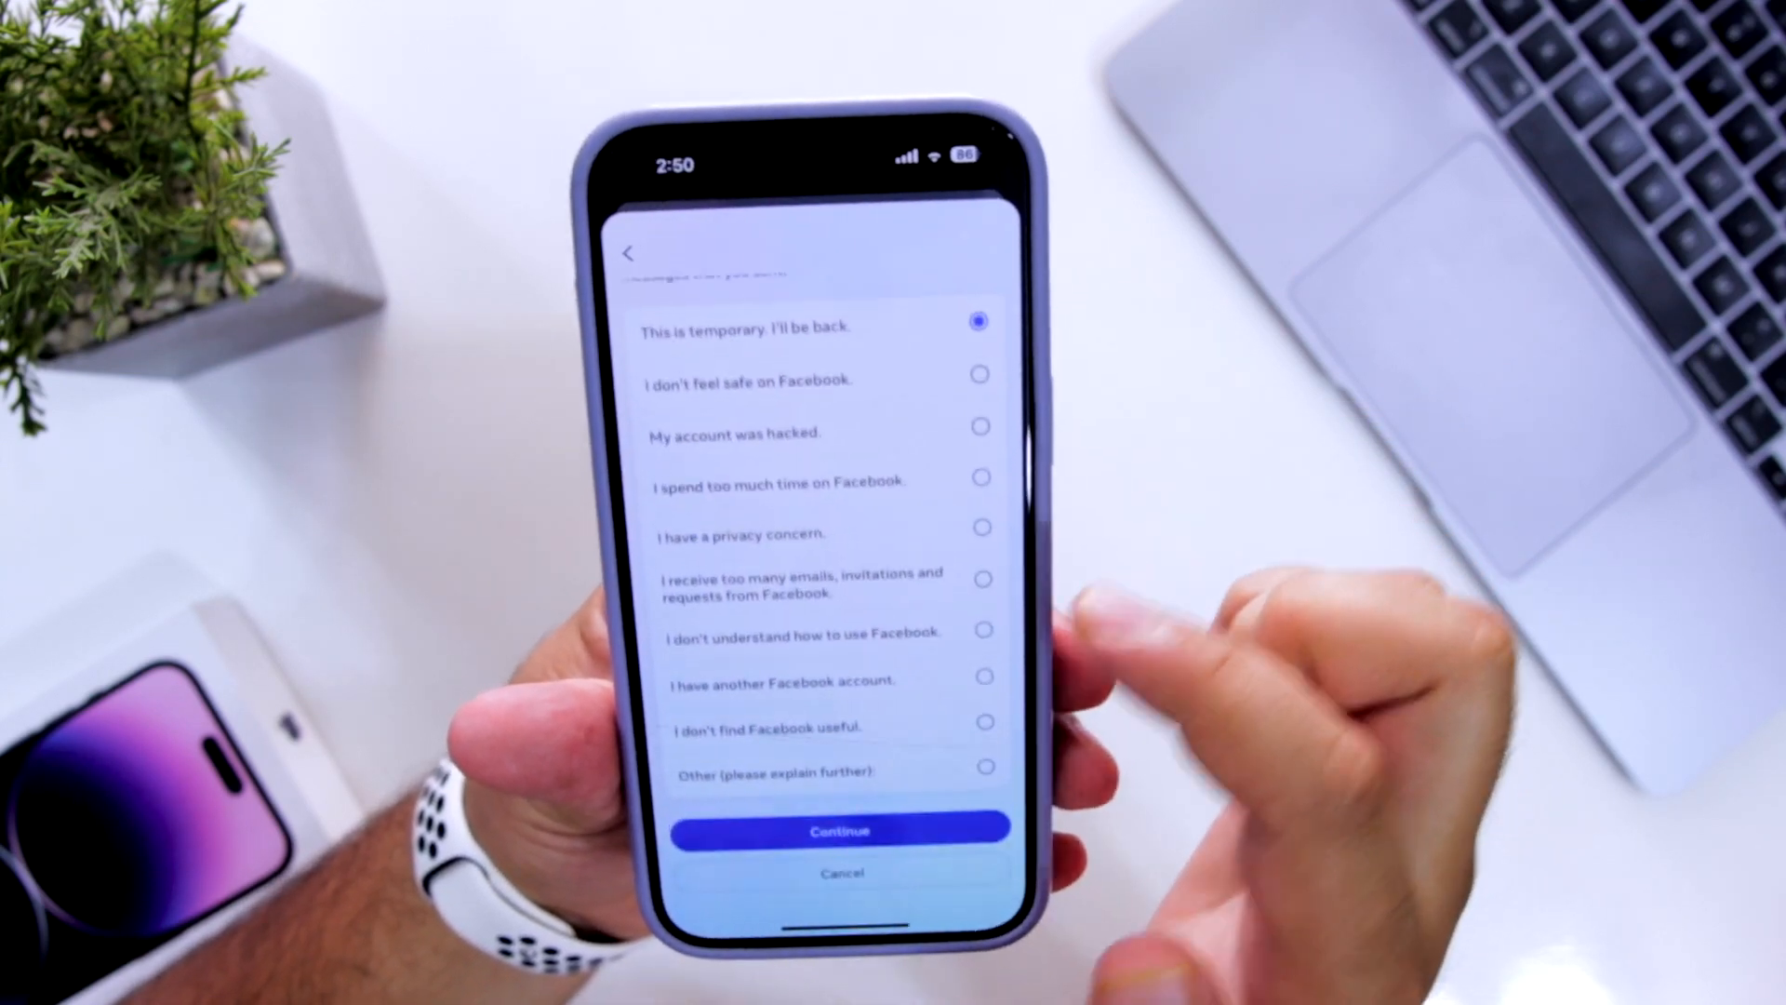
left_click(839, 830)
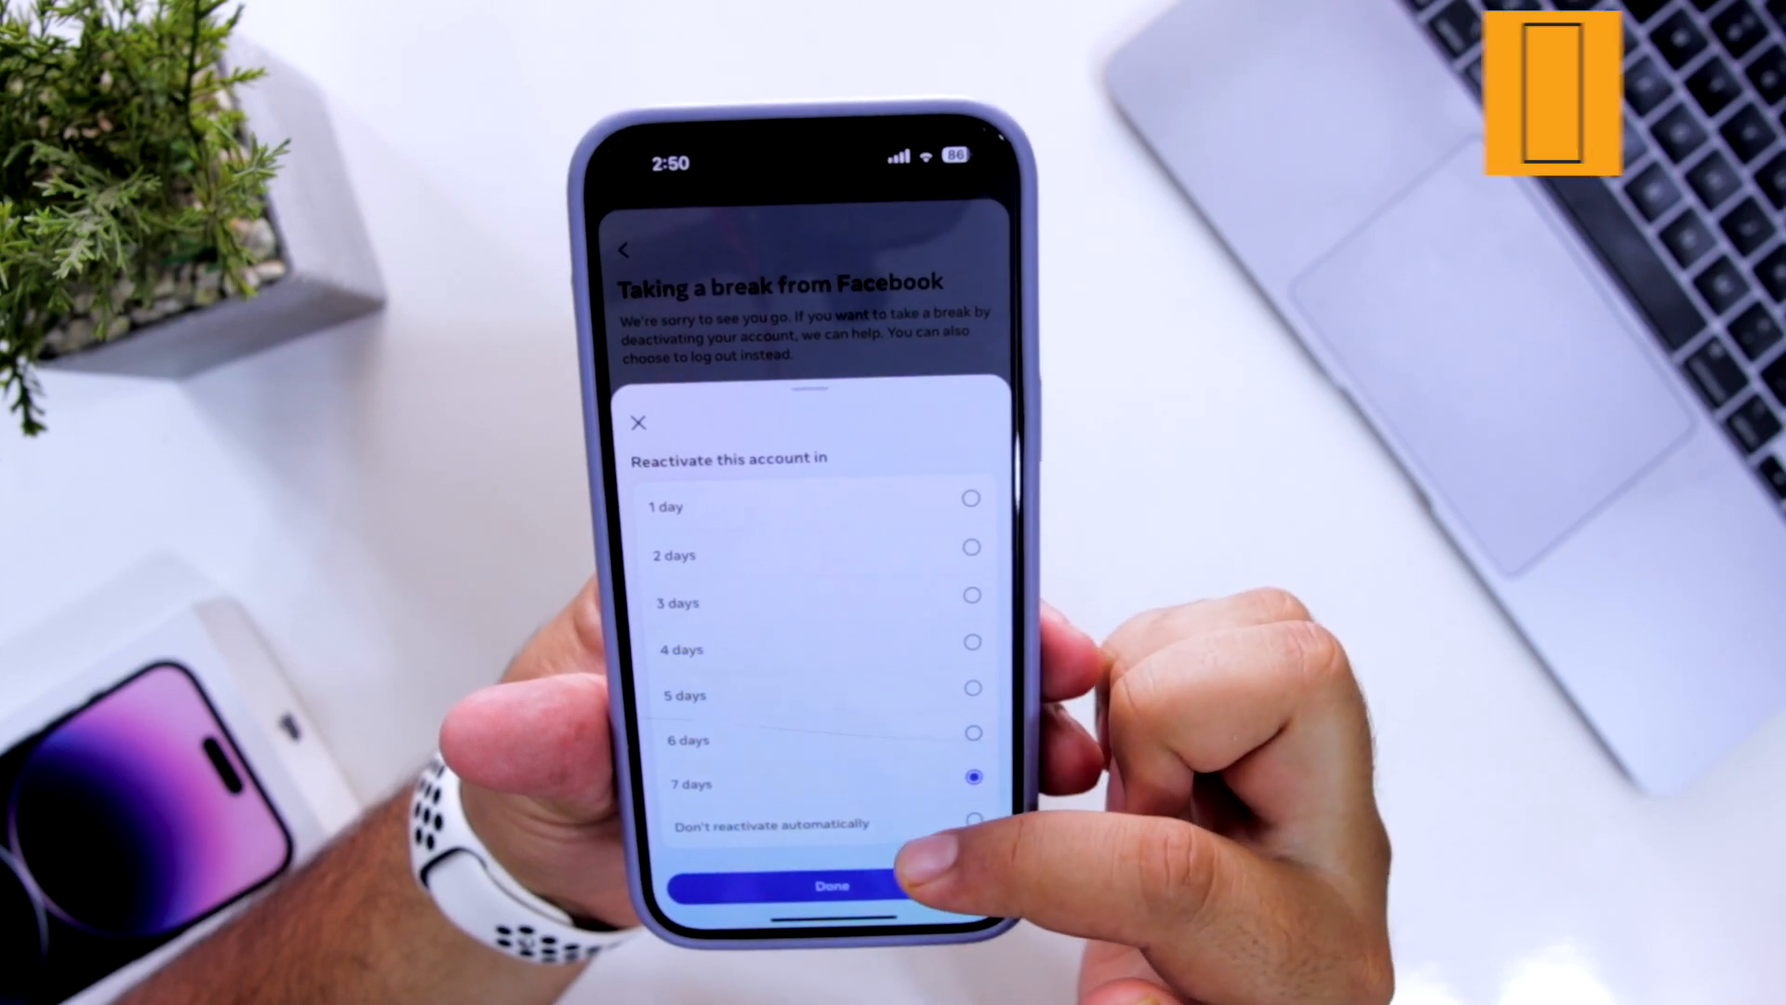
Step: Set the account to Don't reactivate automatically and finish with Done
left_click(974, 819)
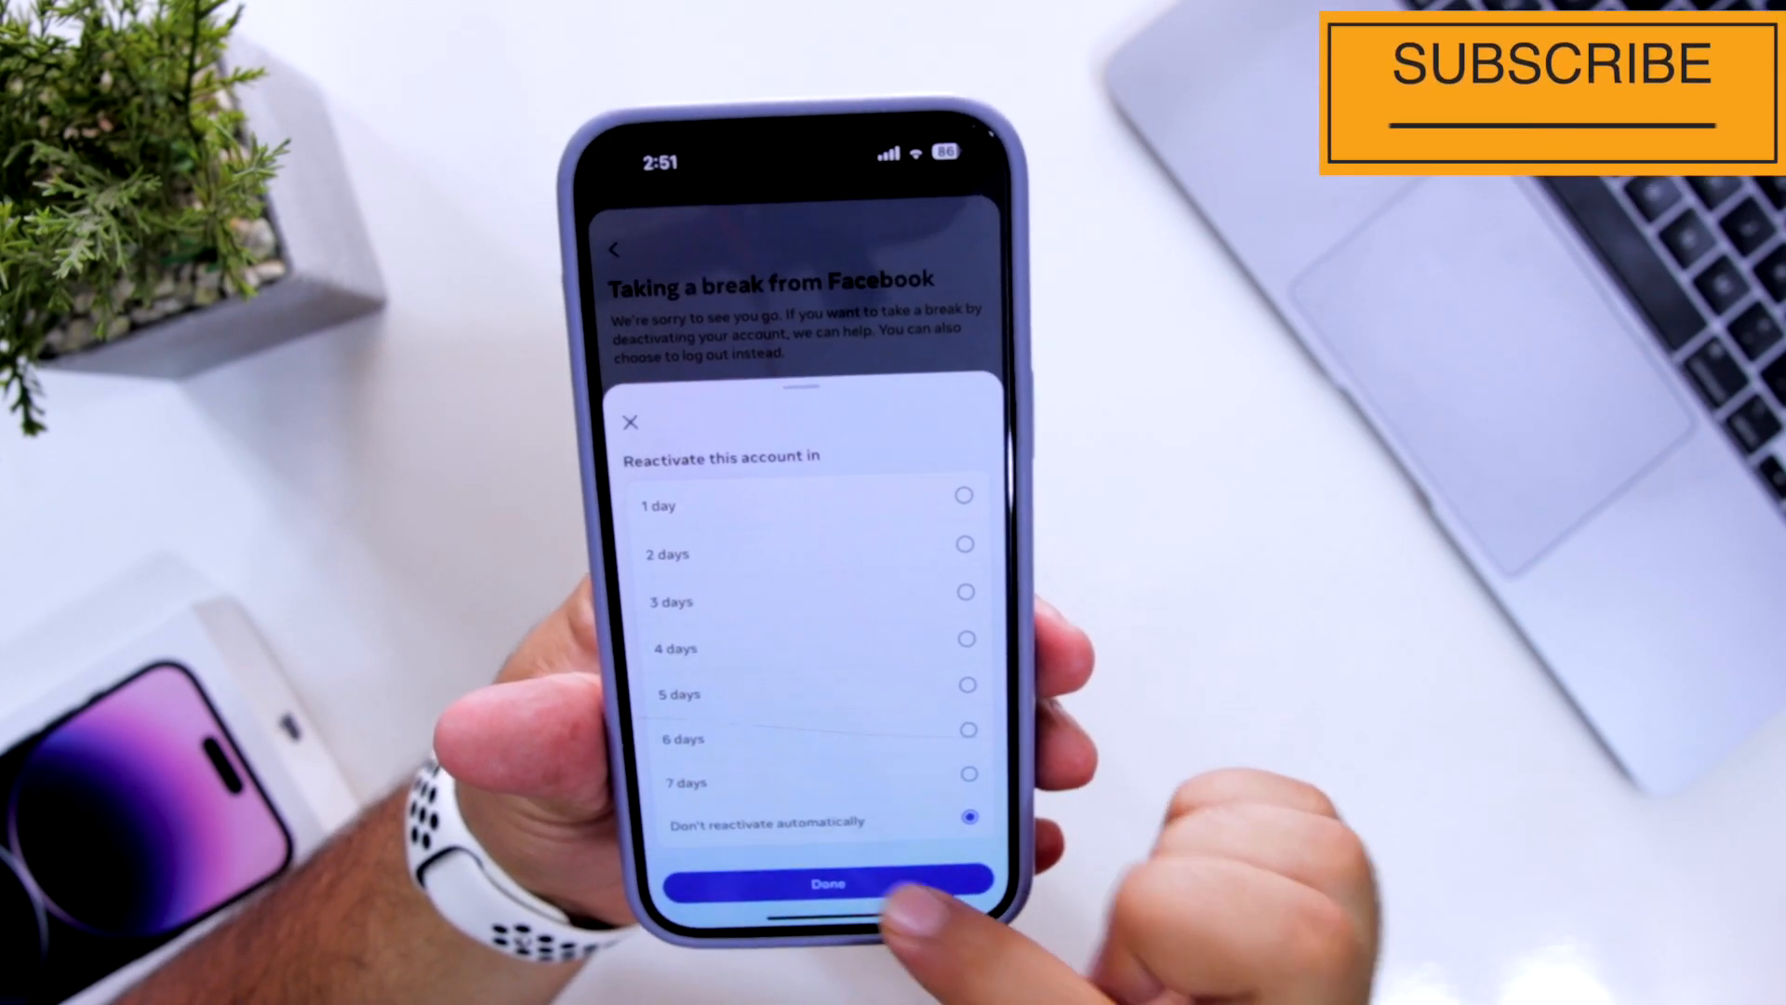
left_click(828, 884)
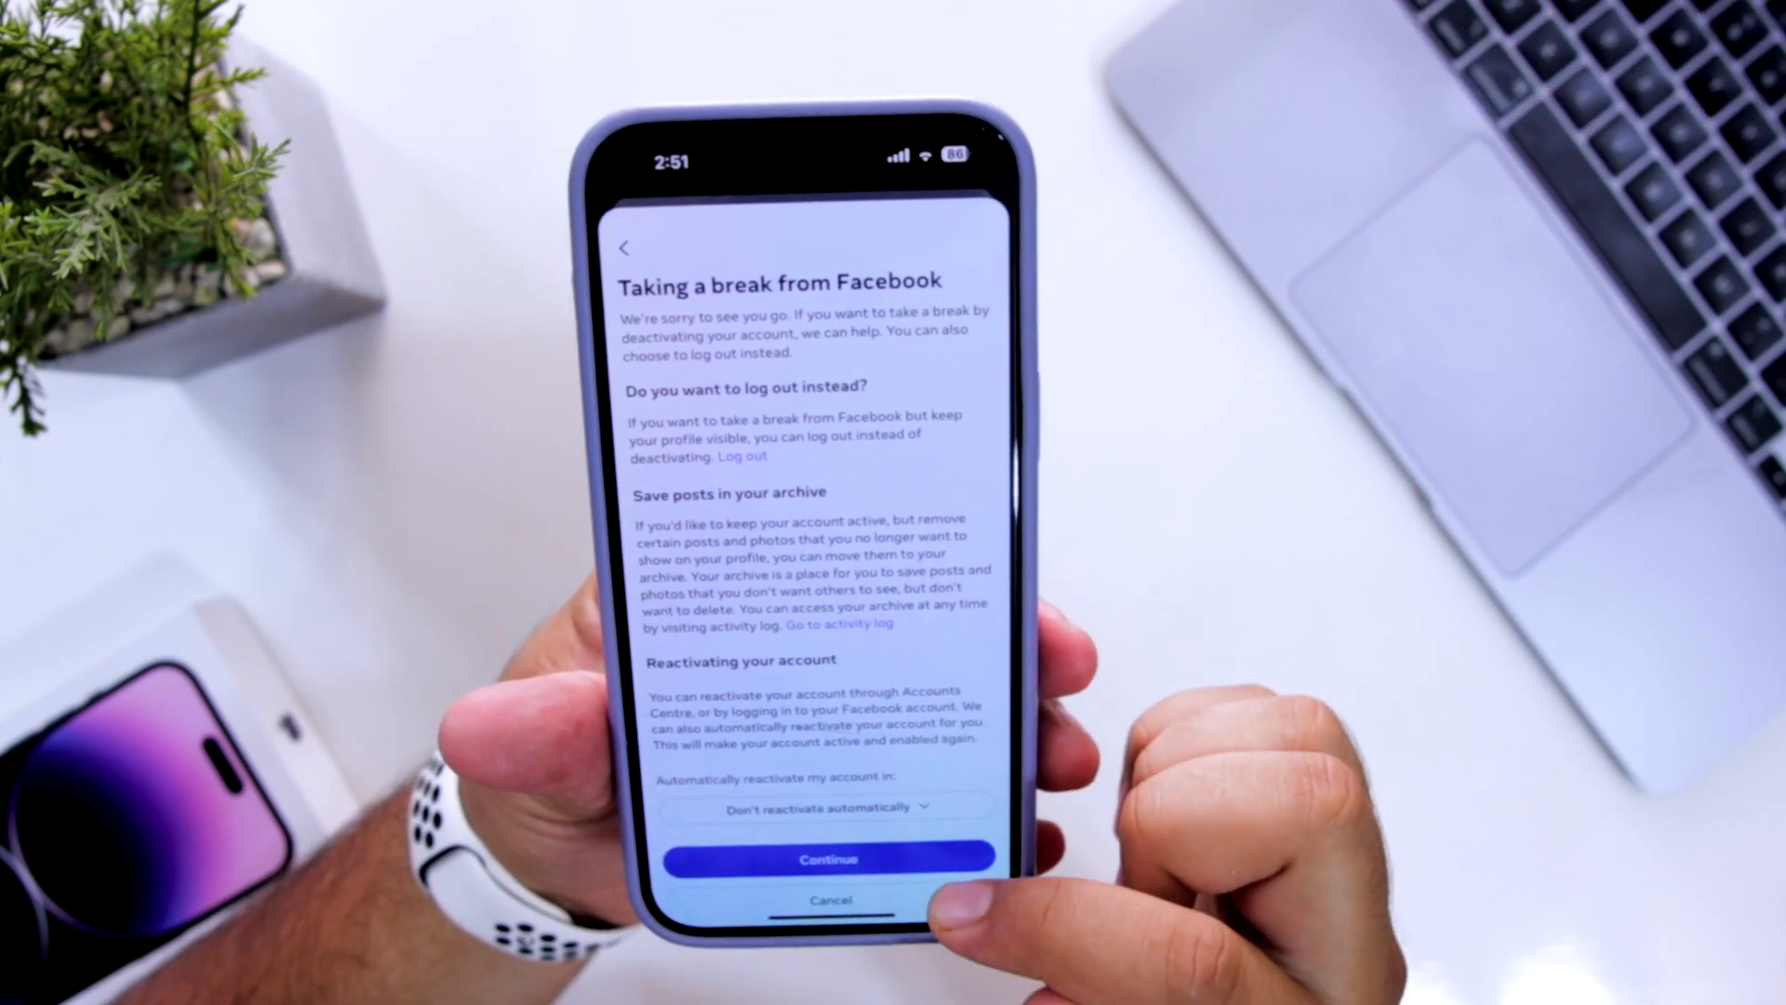